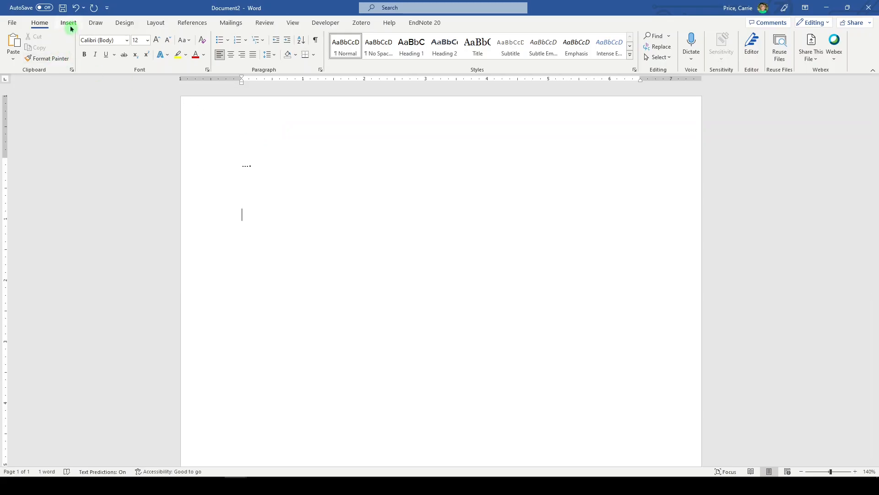
# Insert a blank three-column, four-row table below the opening line of text.
pyautogui.click(78, 44)
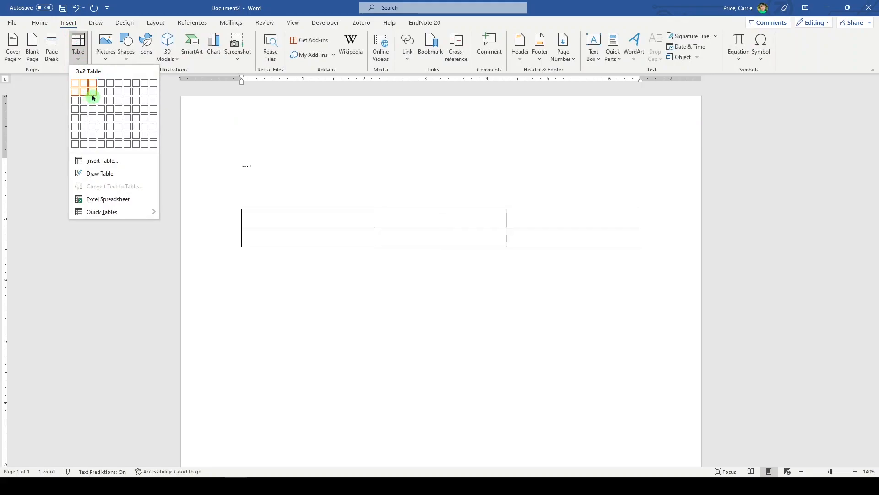
pyautogui.click(93, 98)
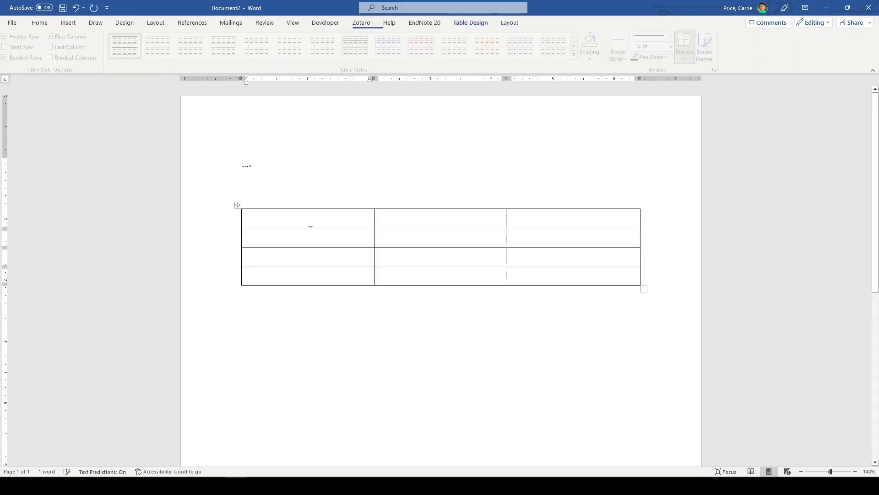
# Type the 'PubMed (NCBI)' heading and rows '#1 Terms', '#2 Terms', '#3 #1 AND #2'.
pyautogui.write('PubMed (N')
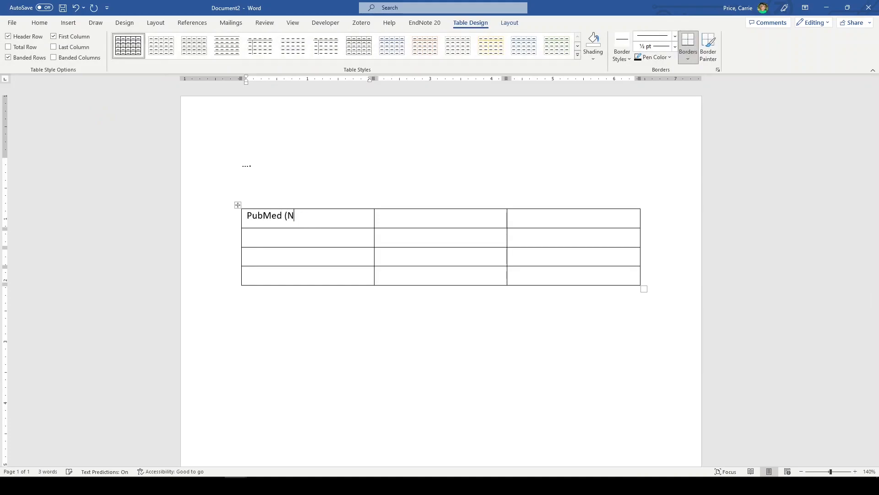
pyautogui.write('CBI)')
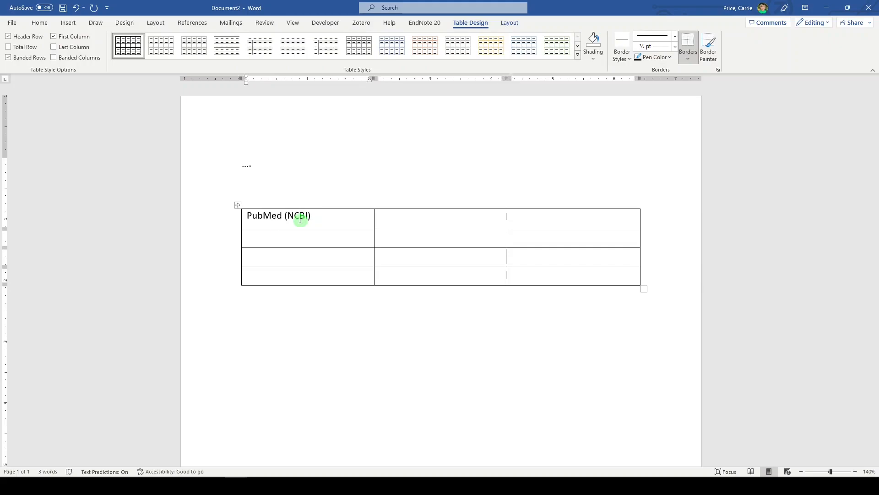
pyautogui.write('#1')
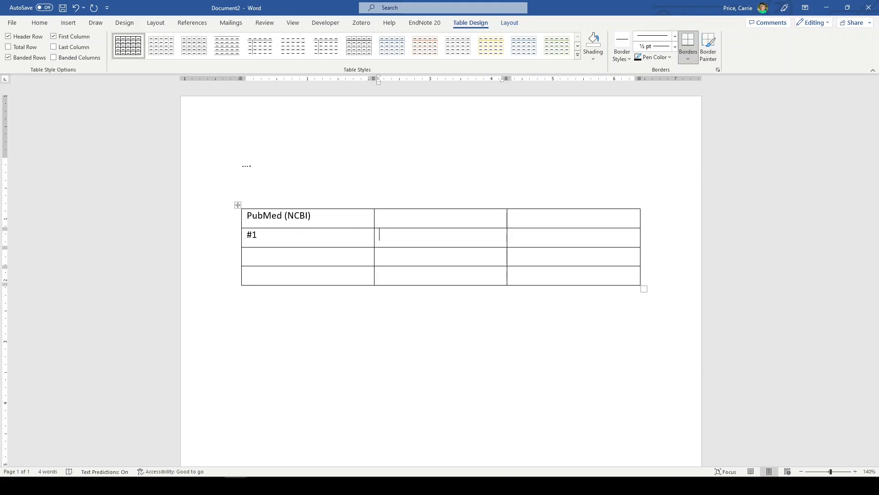
pyautogui.write('Terms')
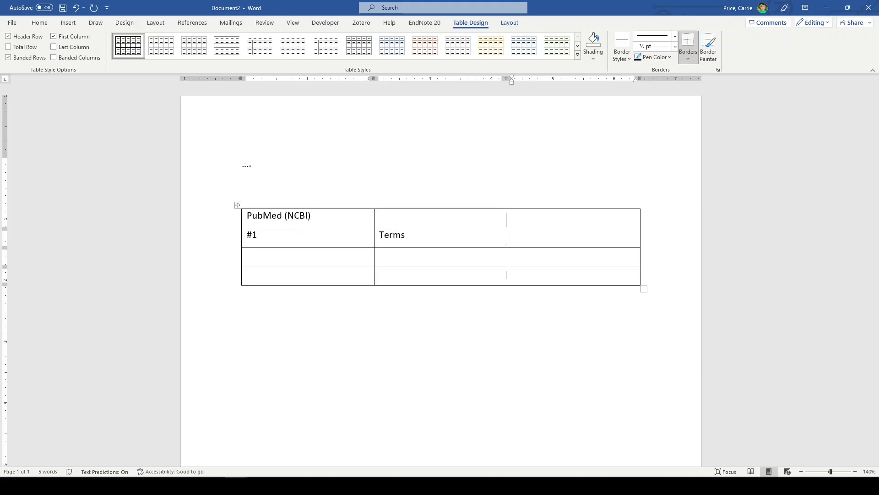
pyautogui.write('#')
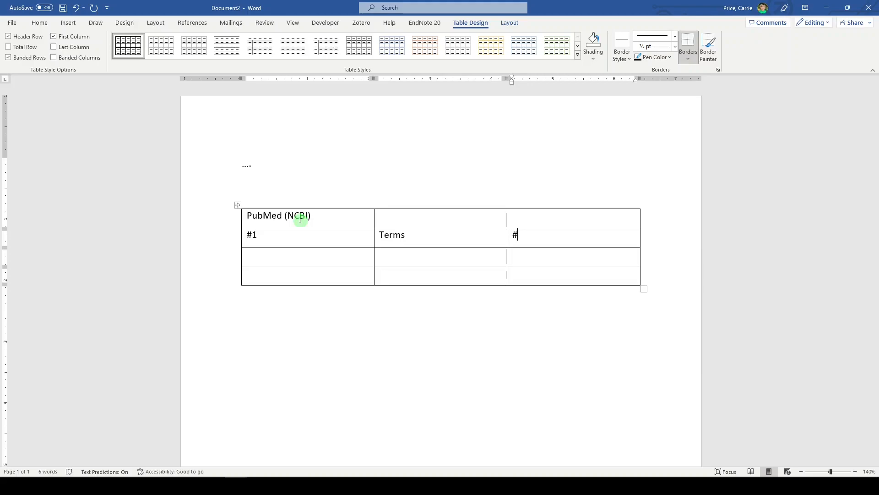
pyautogui.write('#')
pyautogui.click(441, 256)
pyautogui.write('Terms')
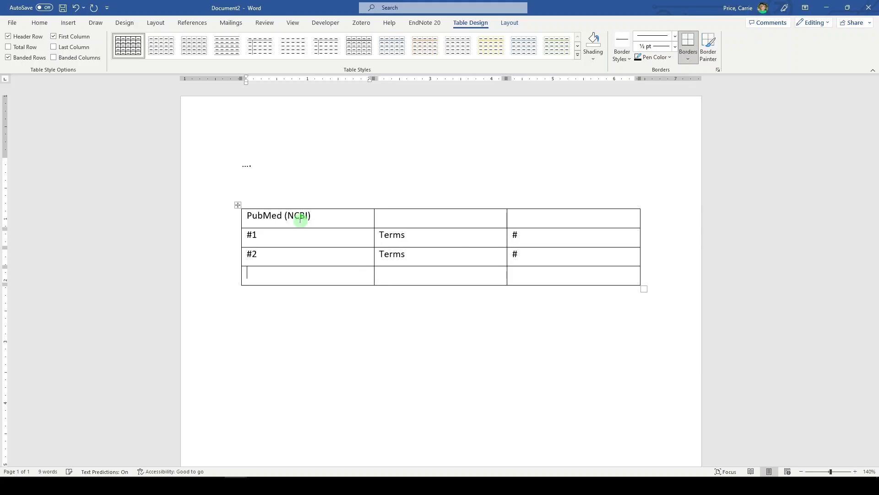
pyautogui.write('#3')
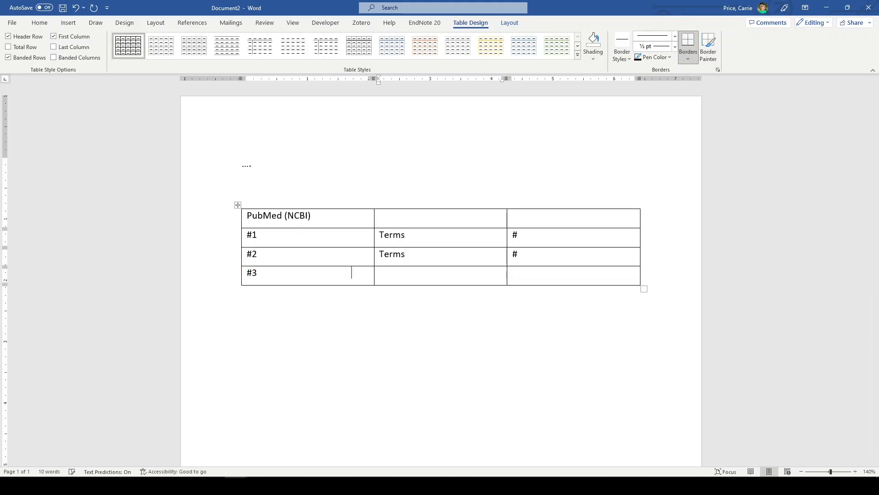
pyautogui.write('#1')
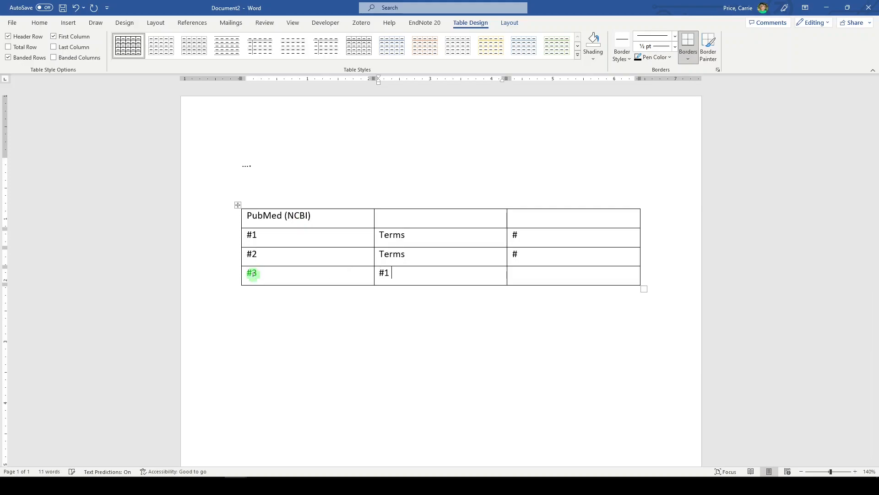
pyautogui.write('AND #2')
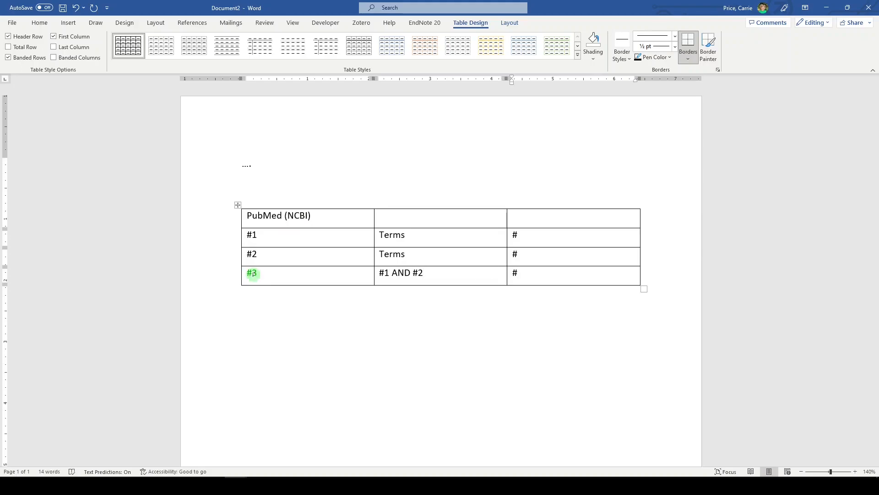
pyautogui.click(518, 273)
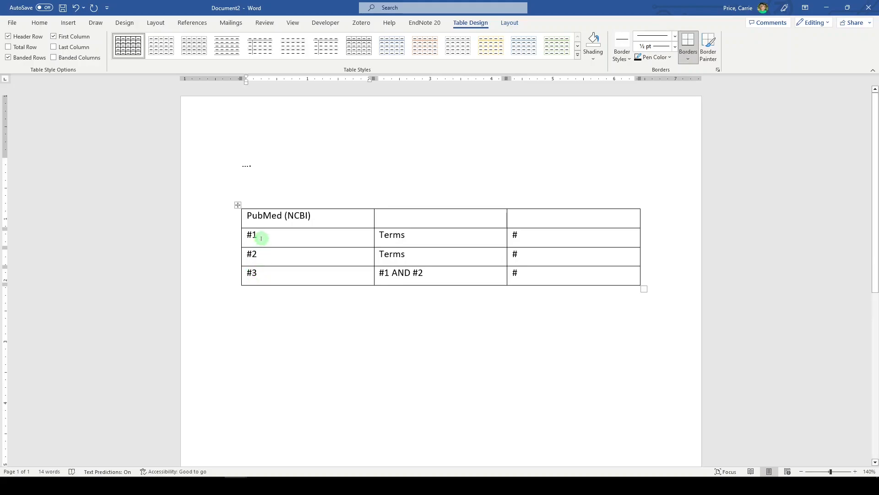
# Append '/pressure ulcer' to search line #1 and '/positioning' to line #2.
pyautogui.write('/po')
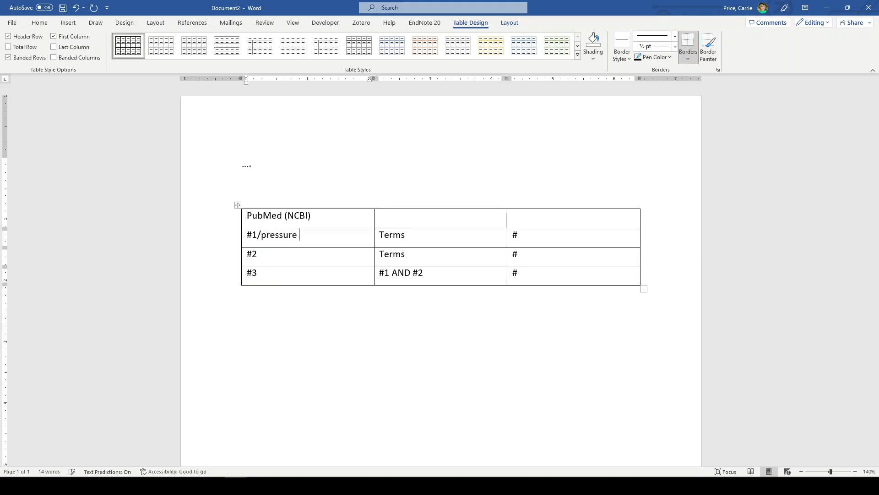
pyautogui.write('ulcer')
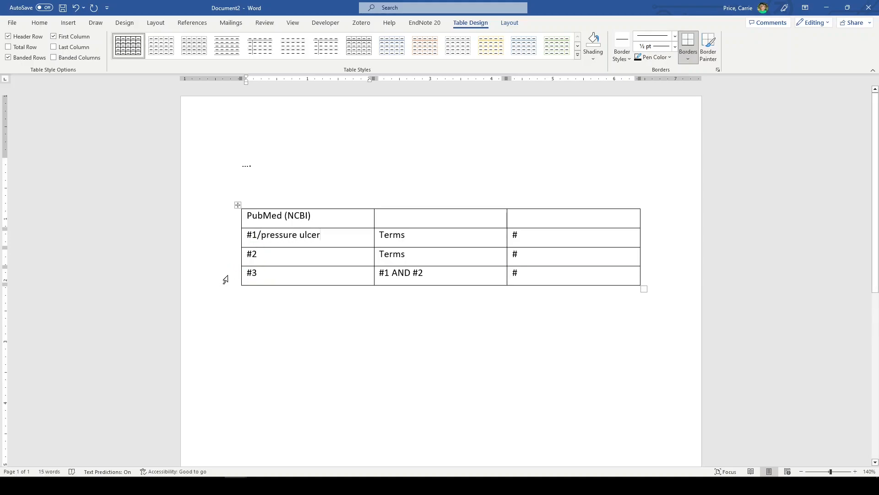
pyautogui.write('/')
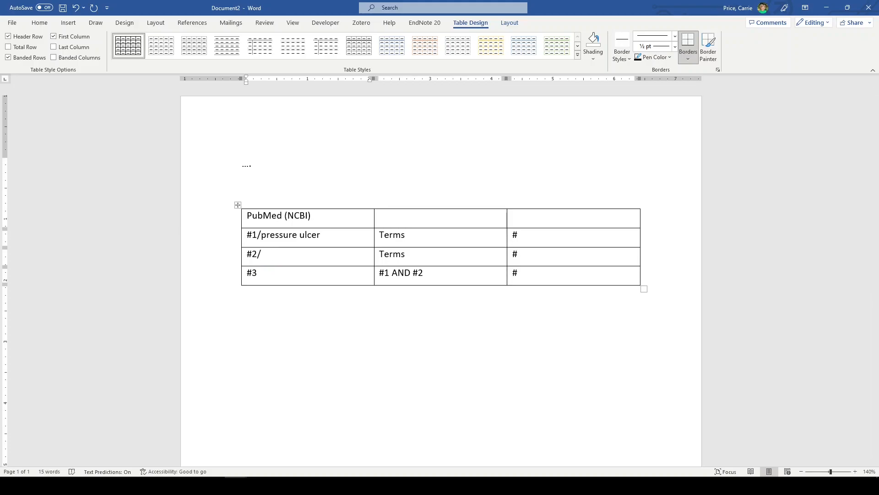
pyautogui.write('posii')
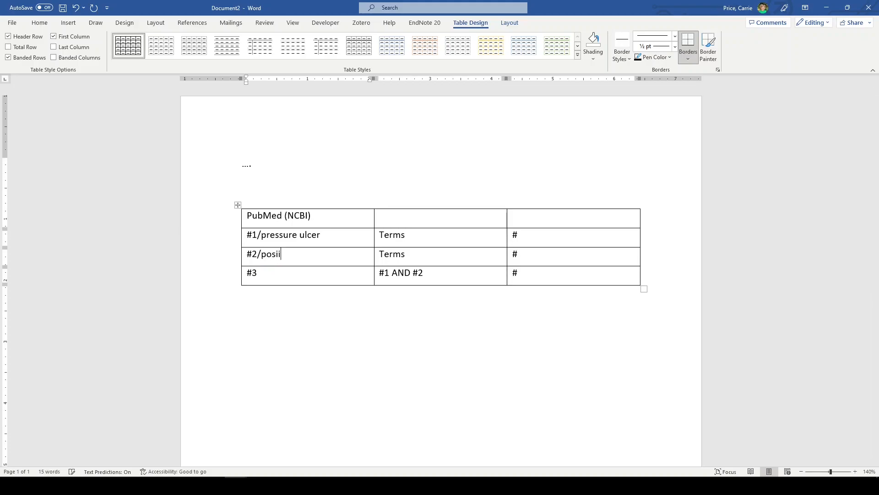
pyautogui.write('tioning')
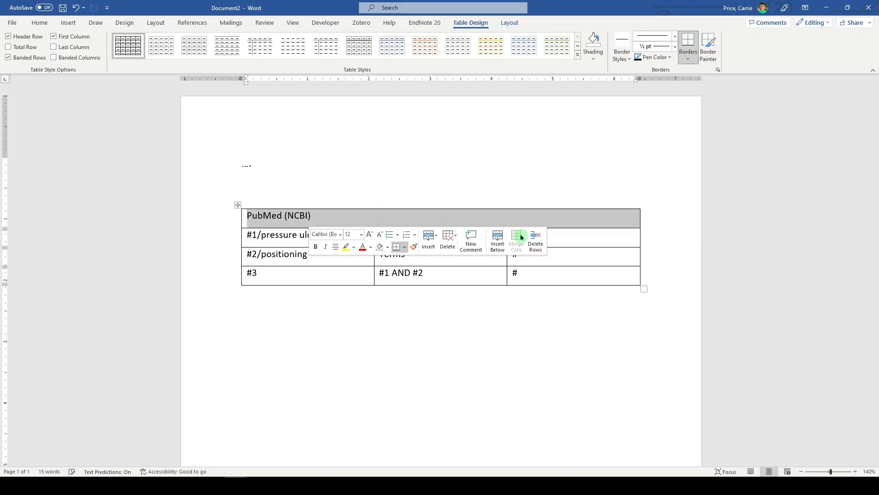
# Drag the PubMed table borders to narrow the first and last columns and widen Terms.
pyautogui.click(39, 22)
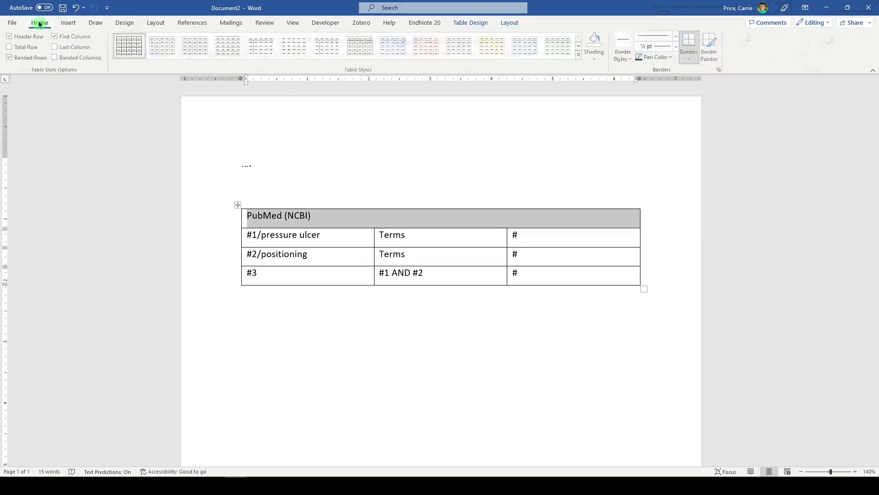
pyautogui.click(39, 22)
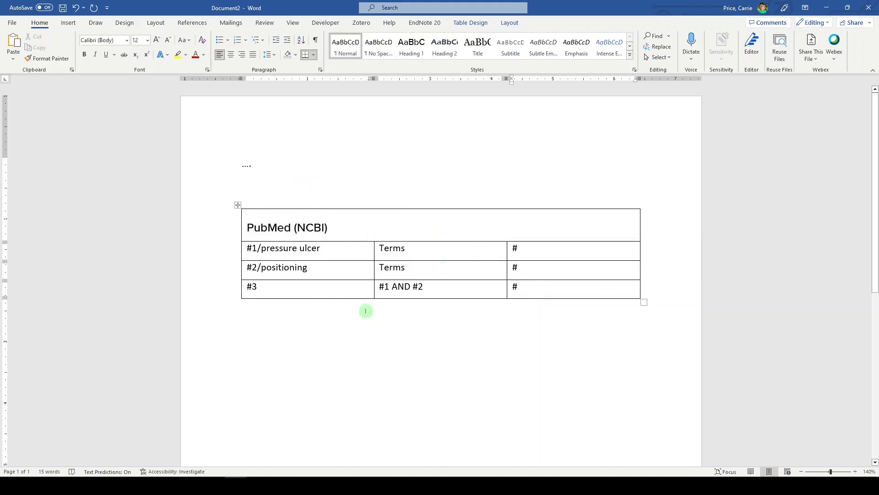
pyautogui.click(520, 287)
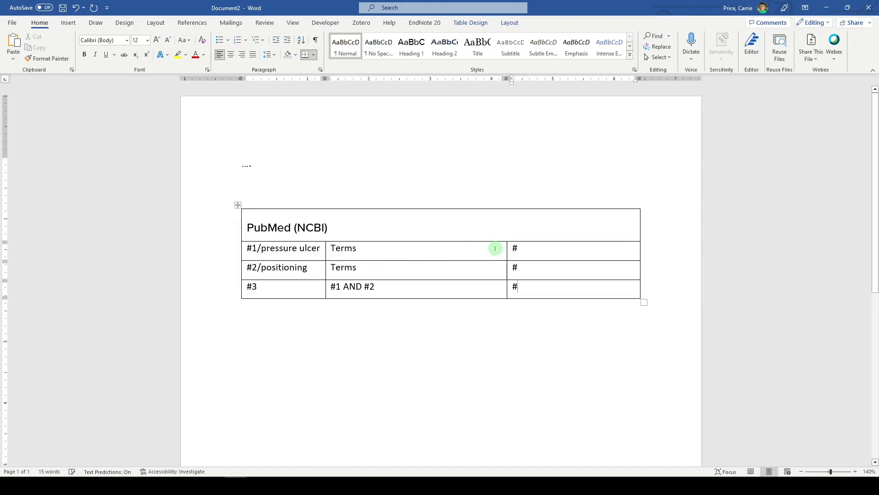
pyautogui.moveTo(507, 252); pyautogui.dragTo(576, 252)
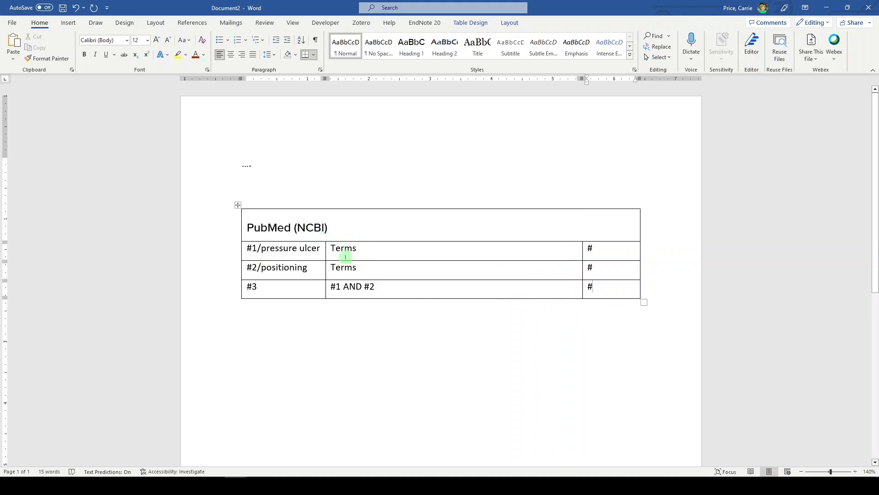
pyautogui.moveTo(237, 207)
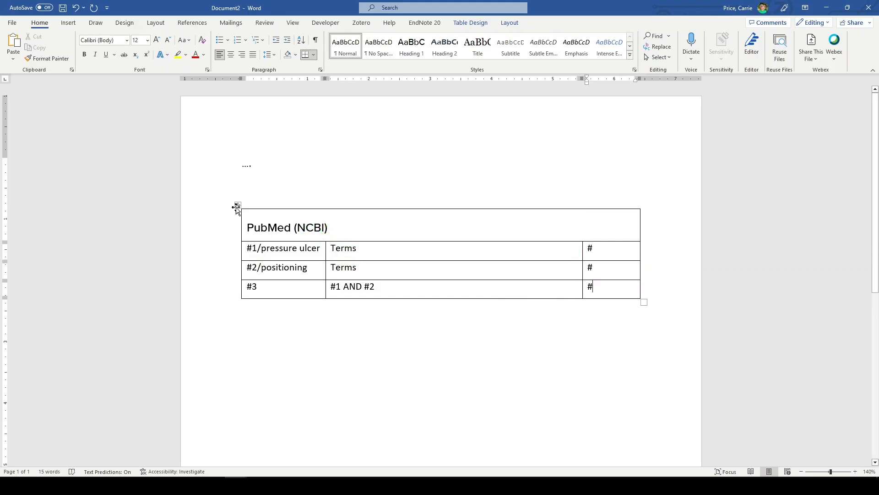
pyautogui.click(243, 330)
pyautogui.write('Emba')
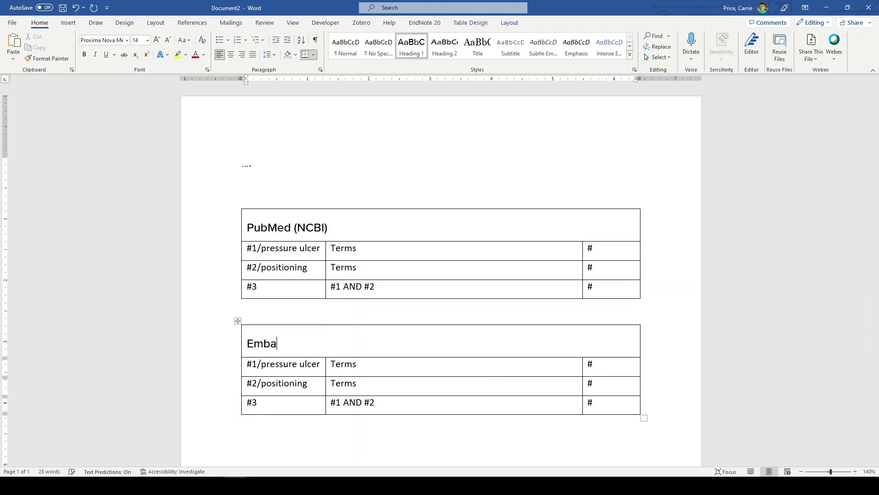
# Retype the copied table's heading as 'Embase (Elsevier)' and paste another copy below.
pyautogui.write('se (Elseve')
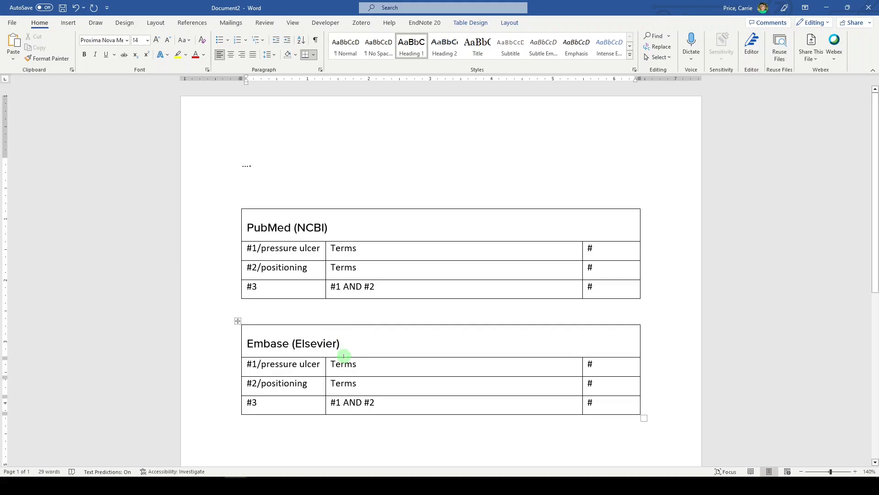
pyautogui.click(340, 344)
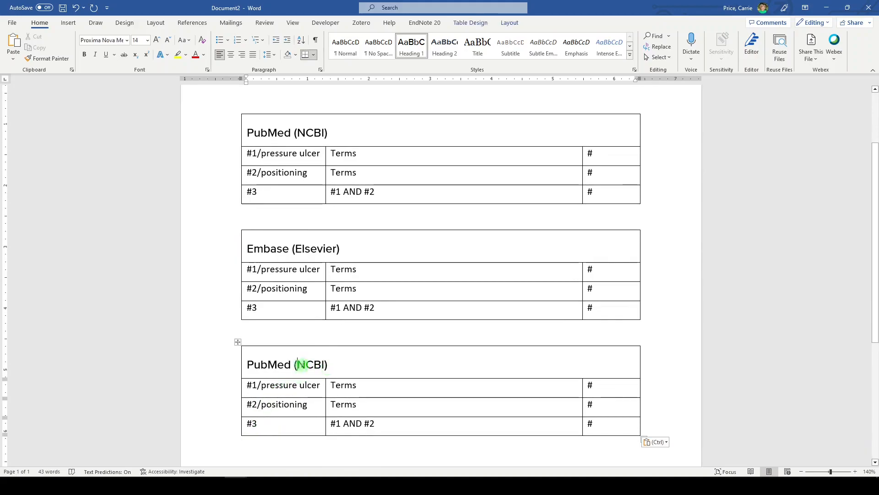
# Change the third table's heading from PubMed (NCBI) to 'CINAHL Plus (EBSCO)'.
pyautogui.write('CINAHL Plus (EBSC')
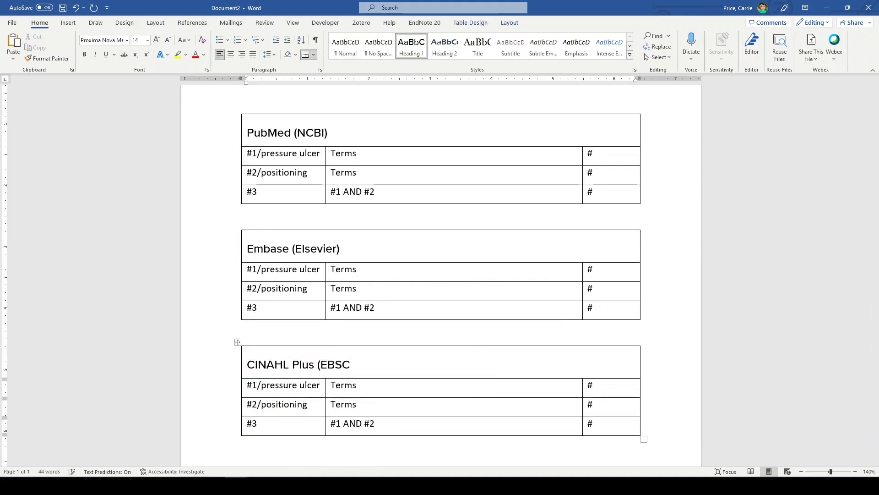
pyautogui.write('O)')
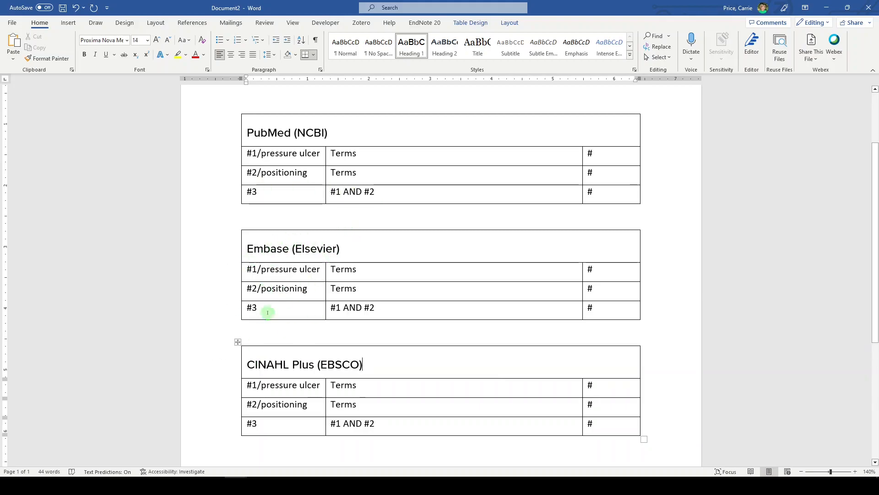
pyautogui.moveTo(333, 391)
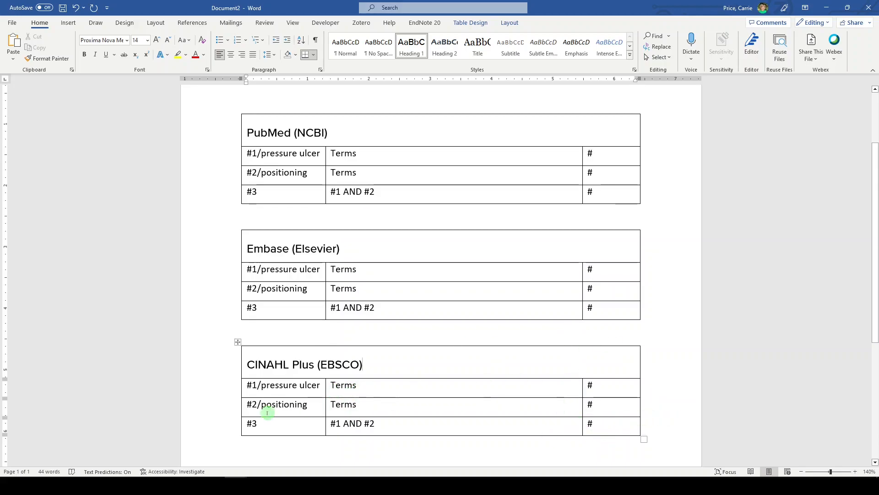
pyautogui.scroll(-3)
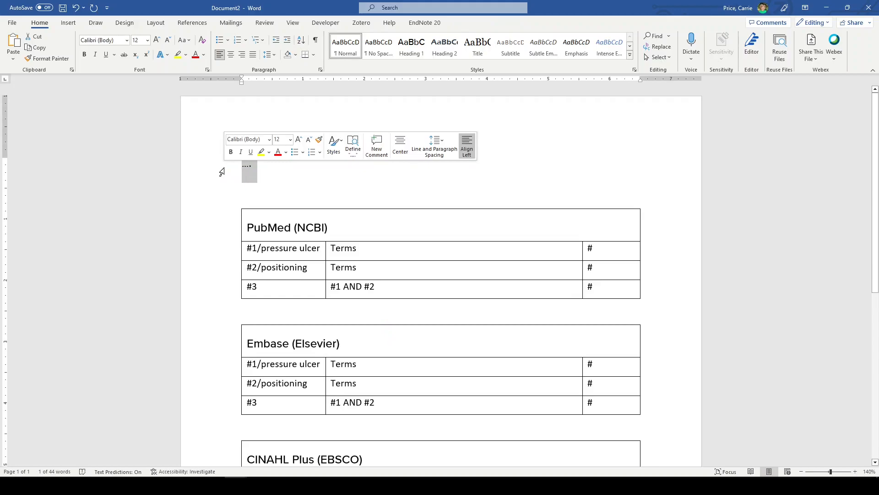
# Replace the top placeholder with 'Searches run on January 5, 2024.' and 'Limits: English'.
pyautogui.write('Searches ru')
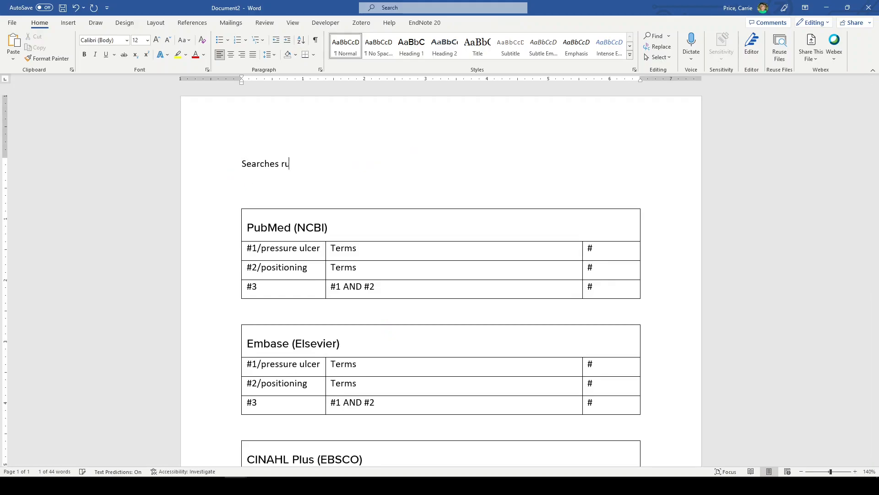
pyautogui.write('n on Janu')
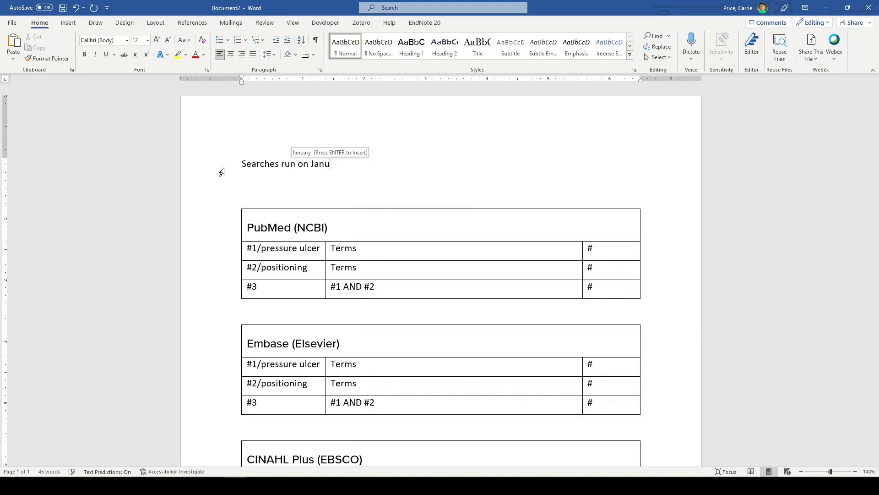
pyautogui.write('ary 5, 202')
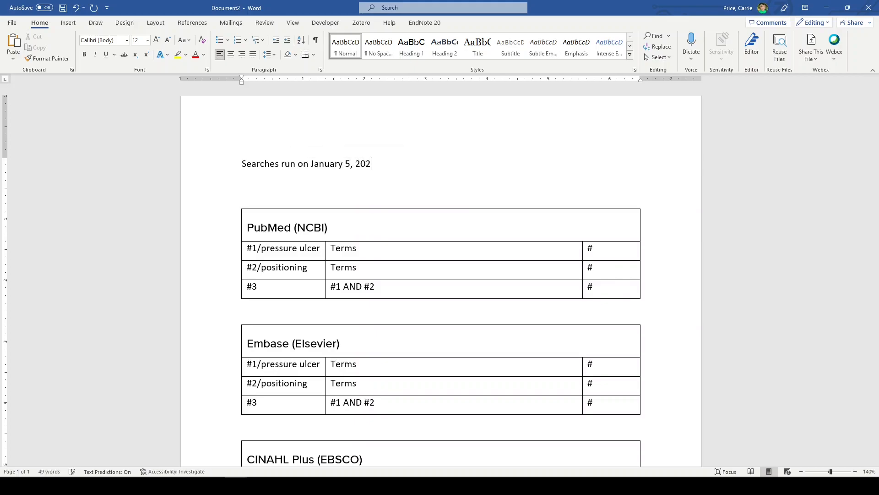
pyautogui.write('4.')
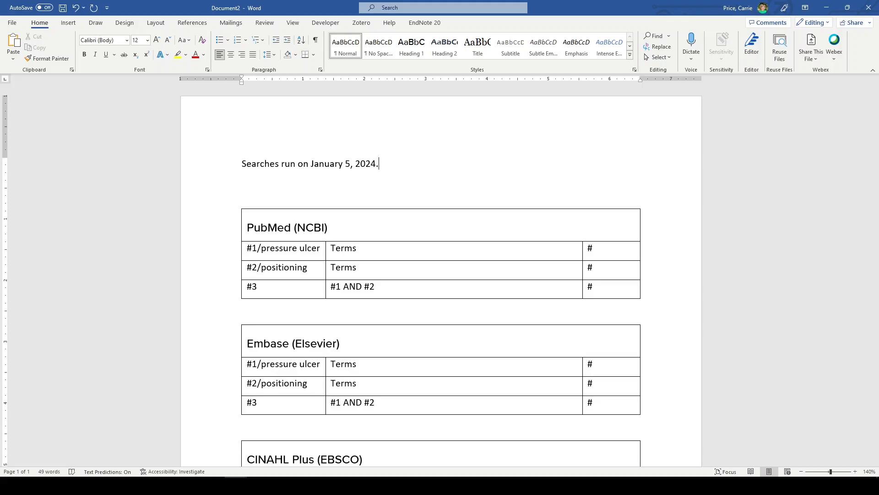
pyautogui.write('Limits: Englis')
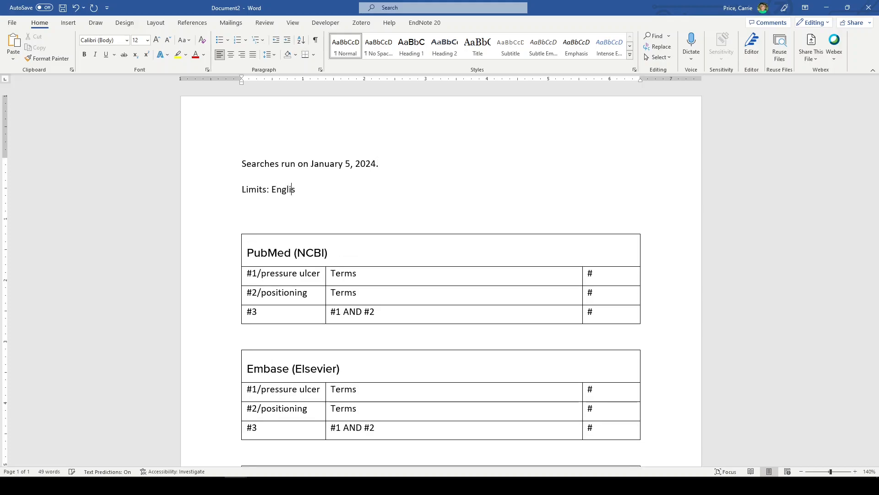
pyautogui.write('h')
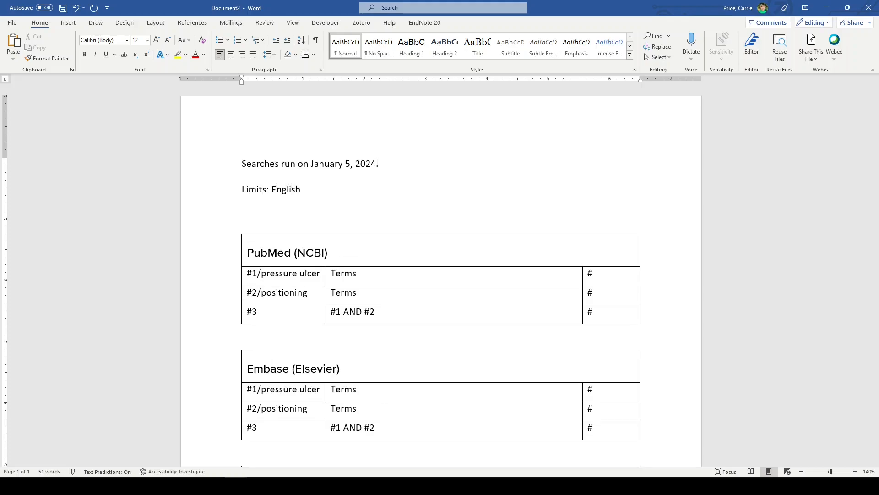
pyautogui.click(300, 189)
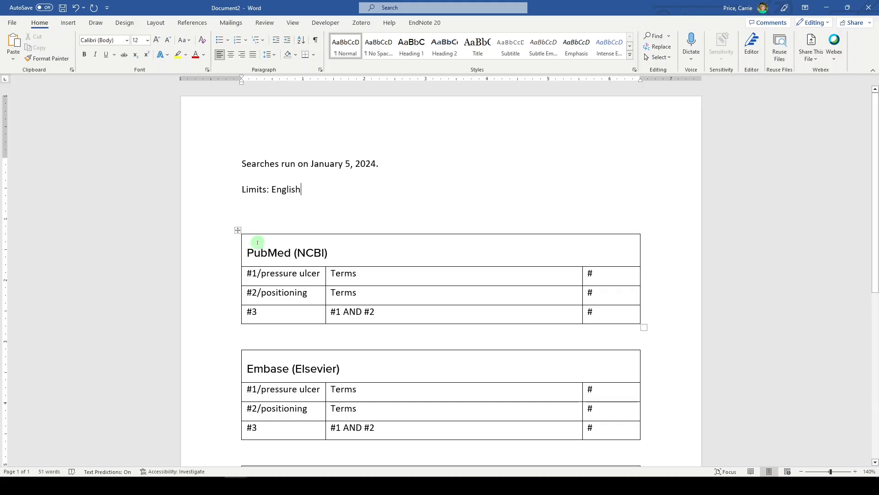
pyautogui.scroll(-3)
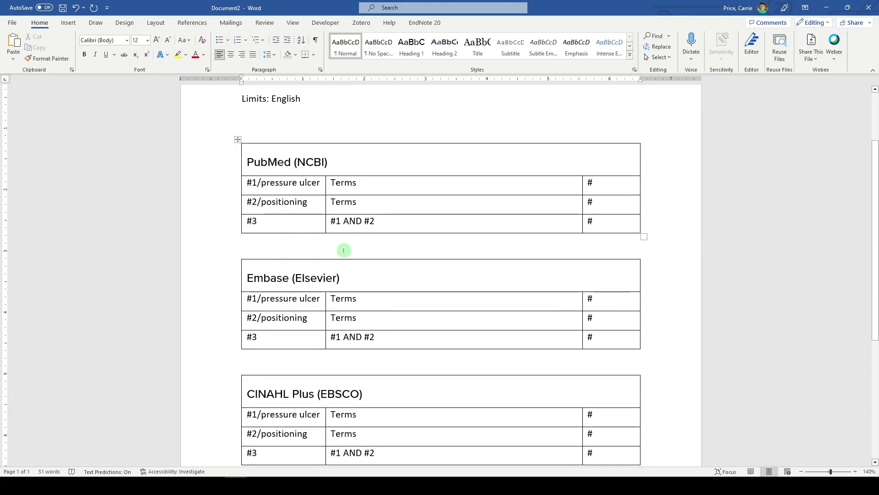